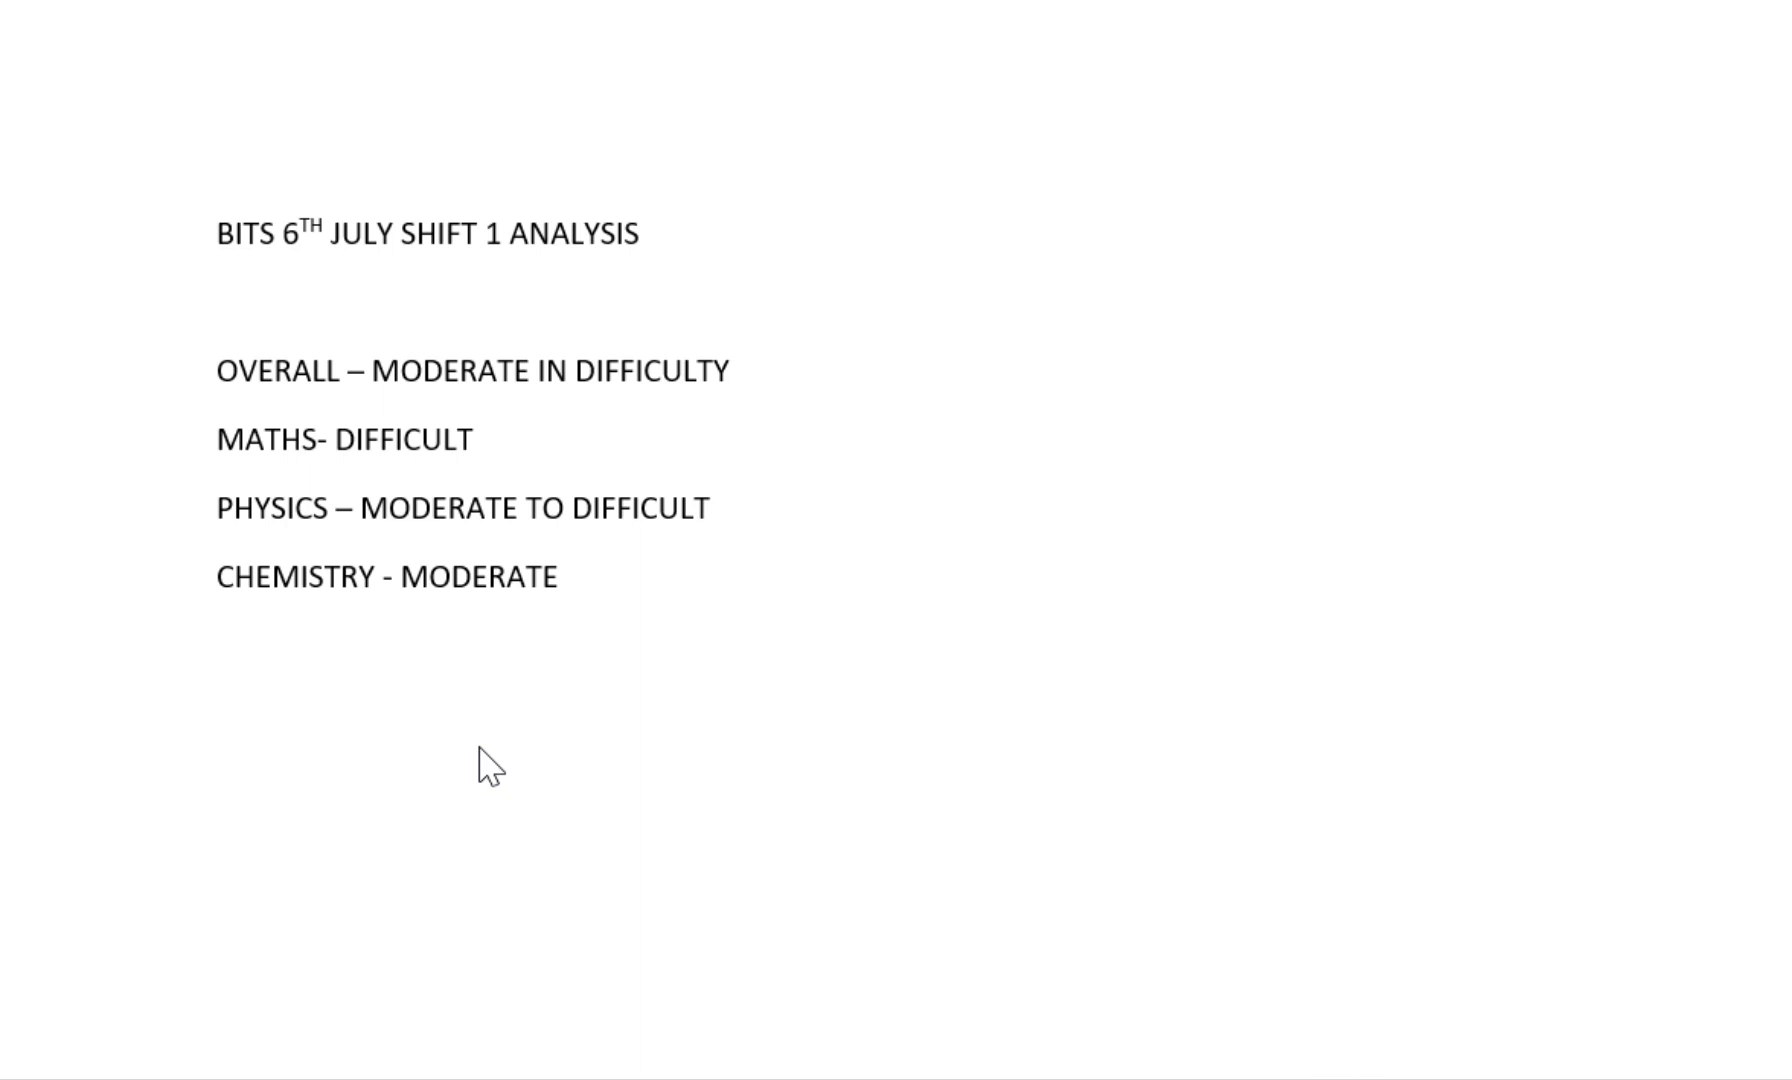
mouse_move(174, 1030)
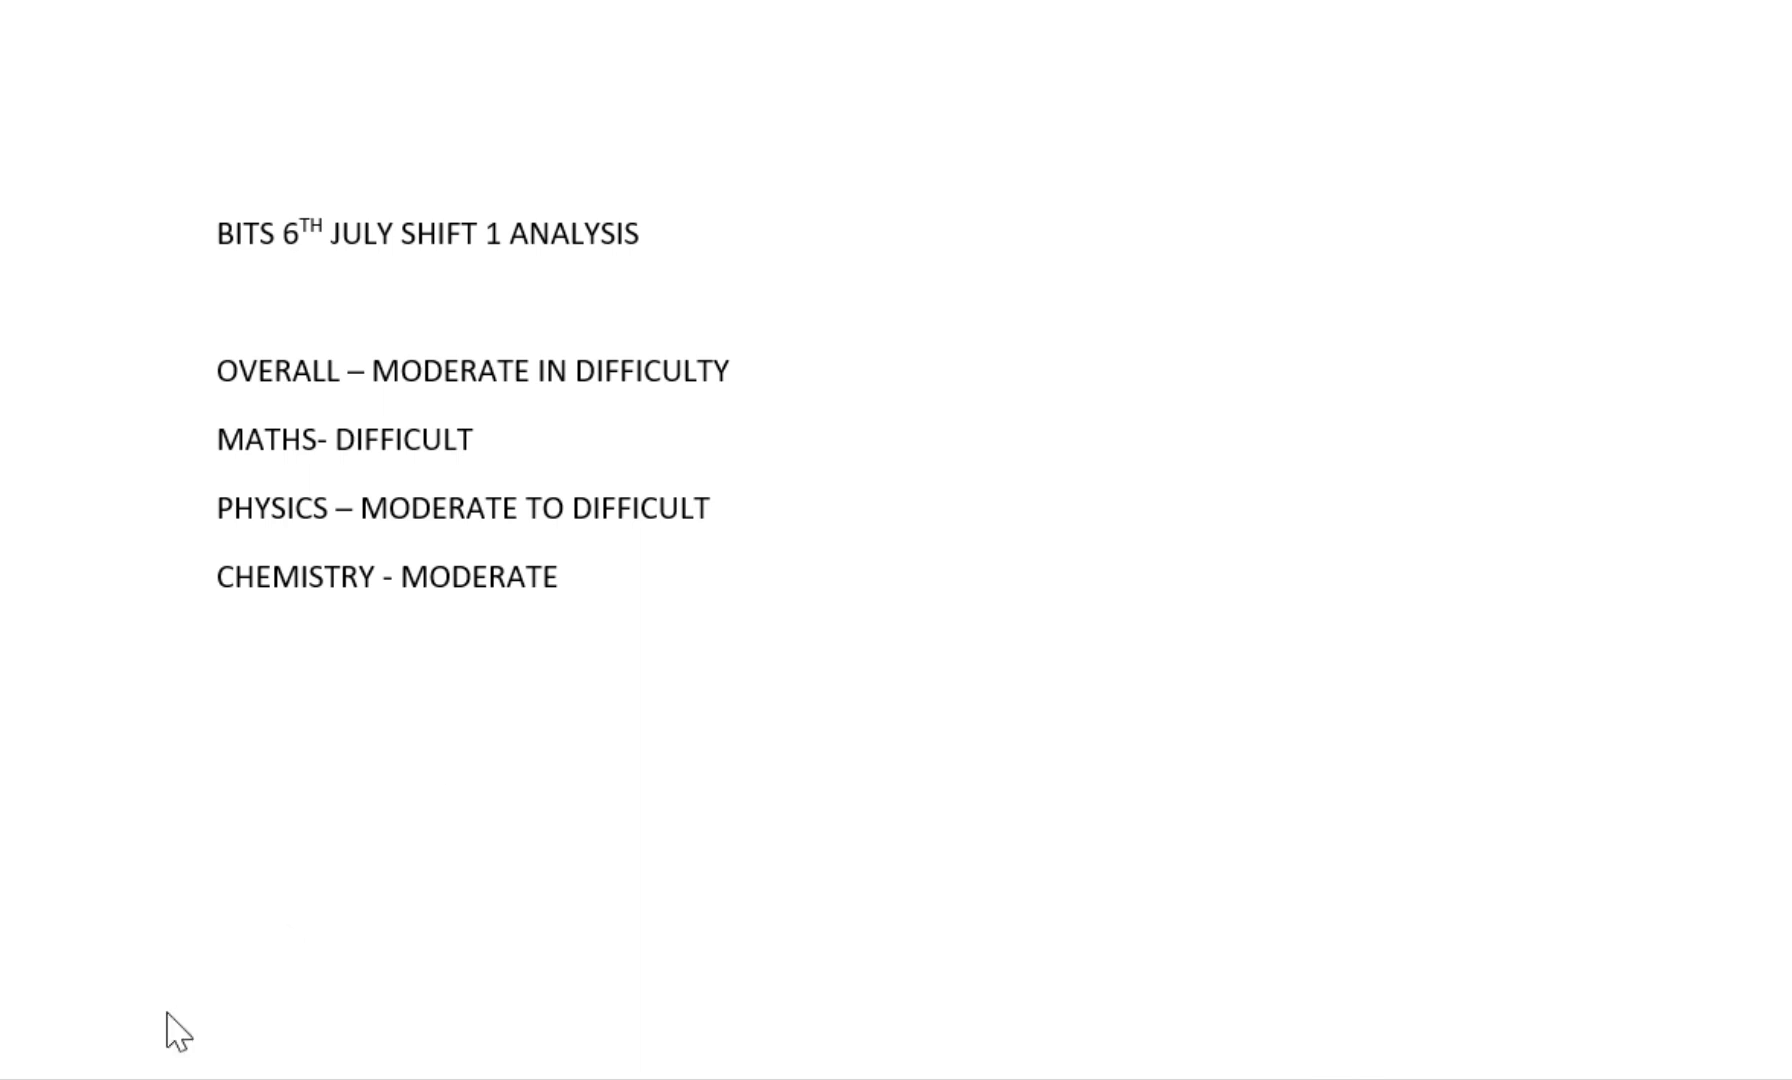
mouse_move(486, 760)
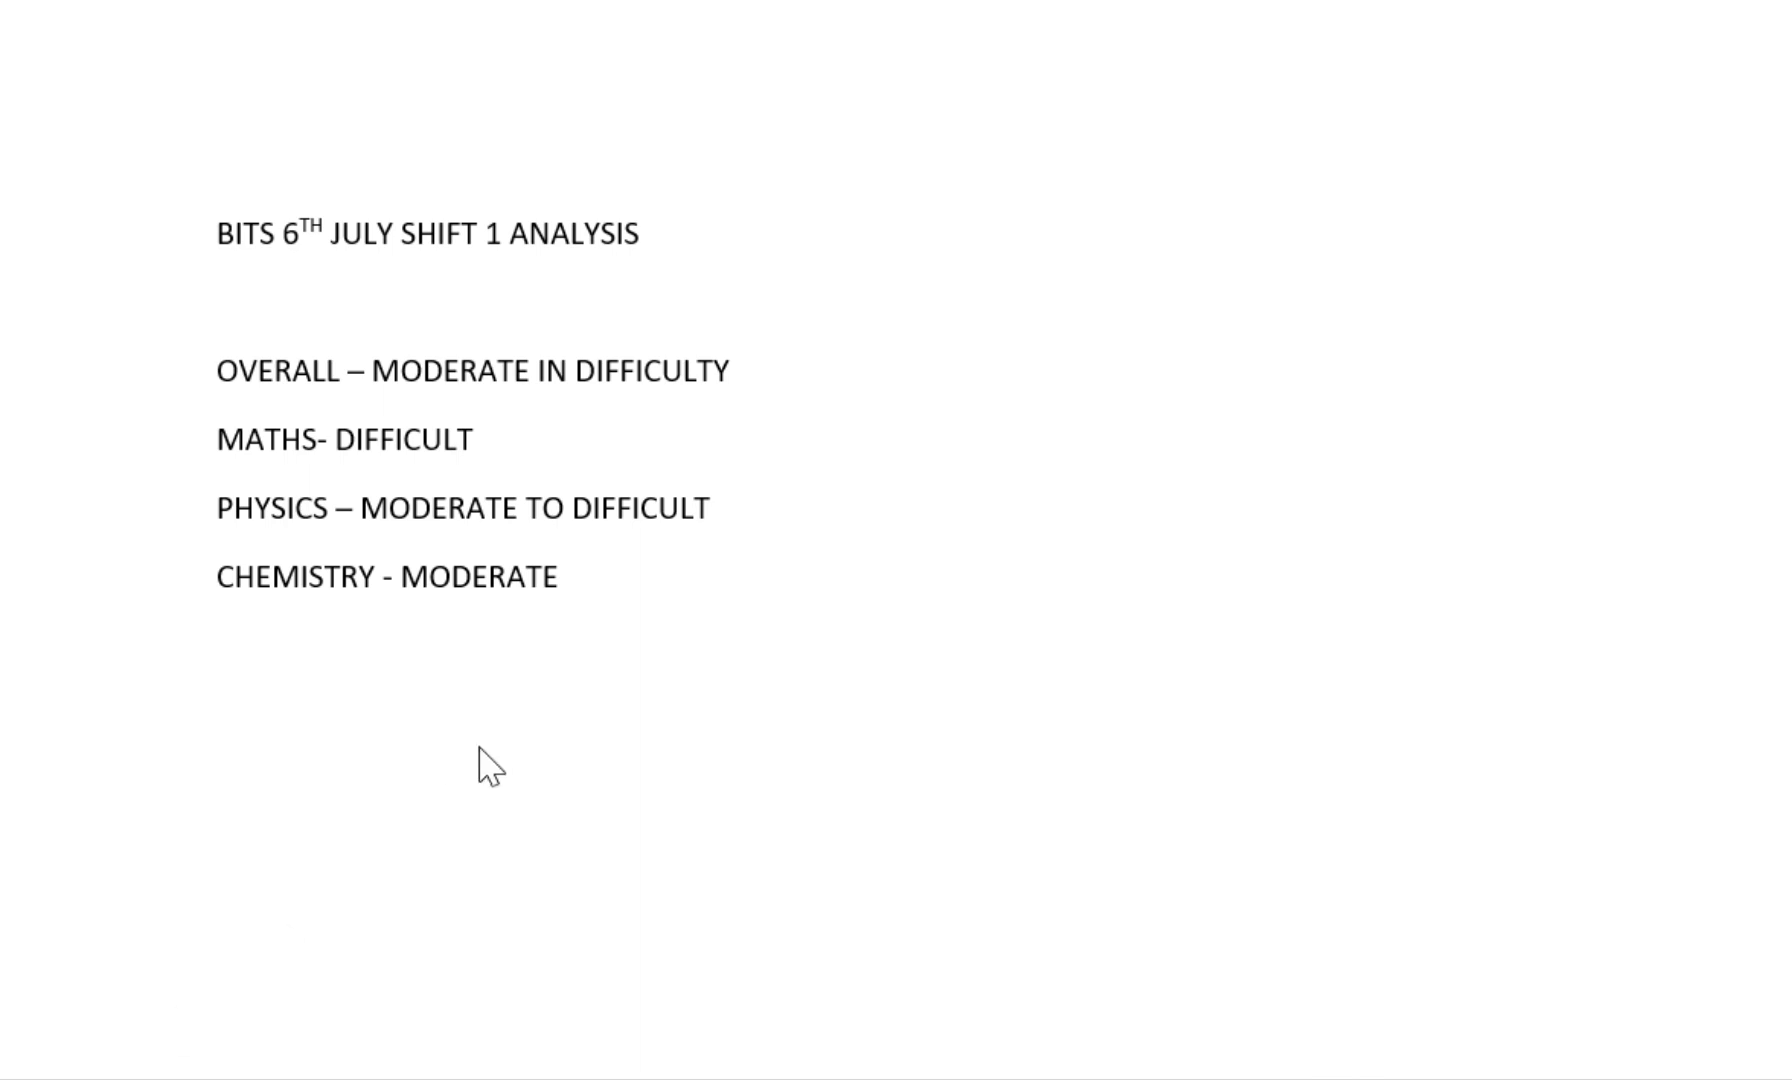